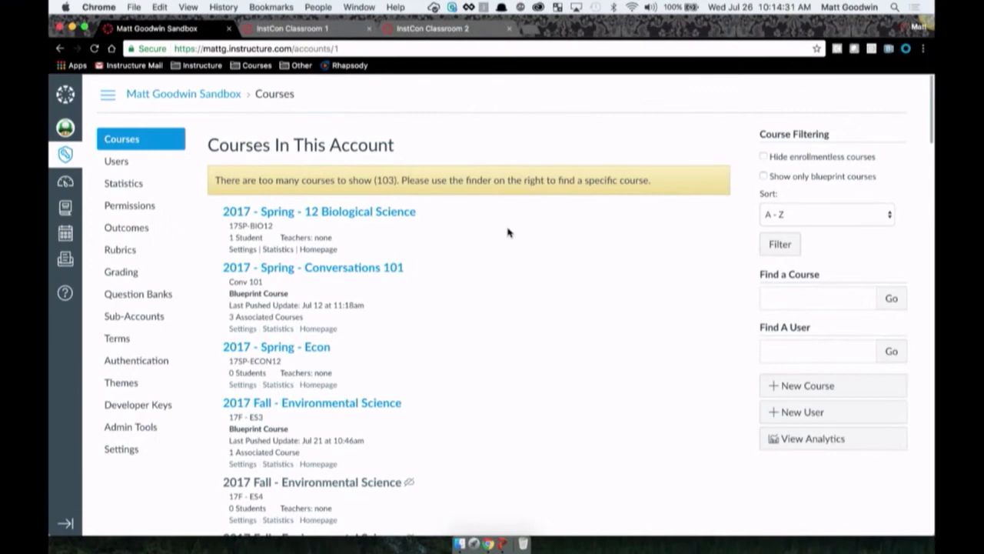
# Open the 2017 Fall - Environmental Science course from the account's Courses list
pyautogui.click(311, 403)
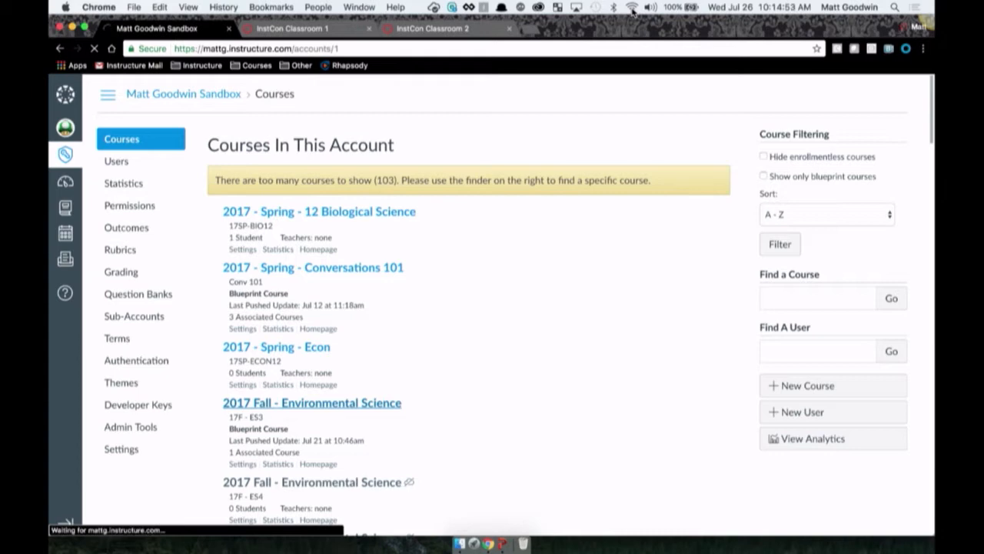
pyautogui.click(630, 6)
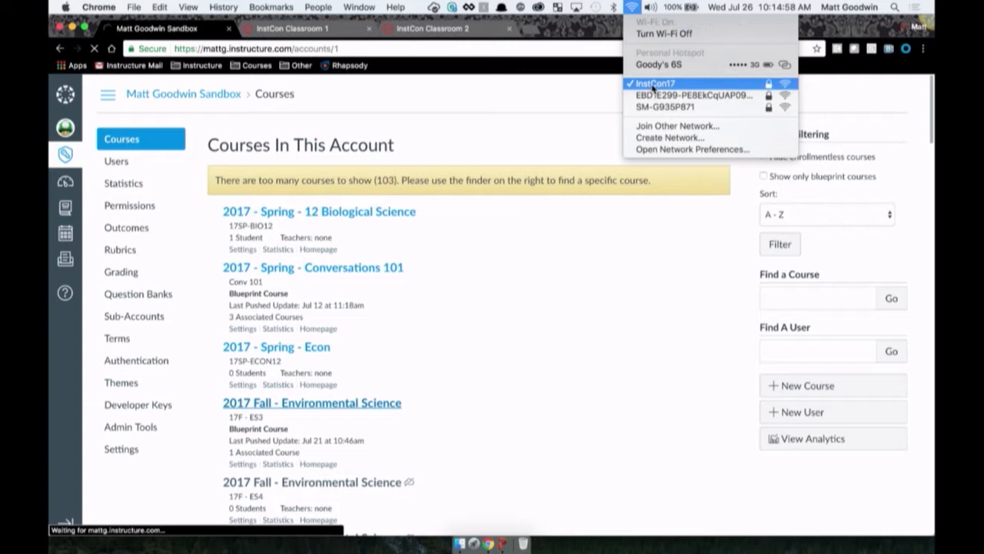
pyautogui.click(311, 403)
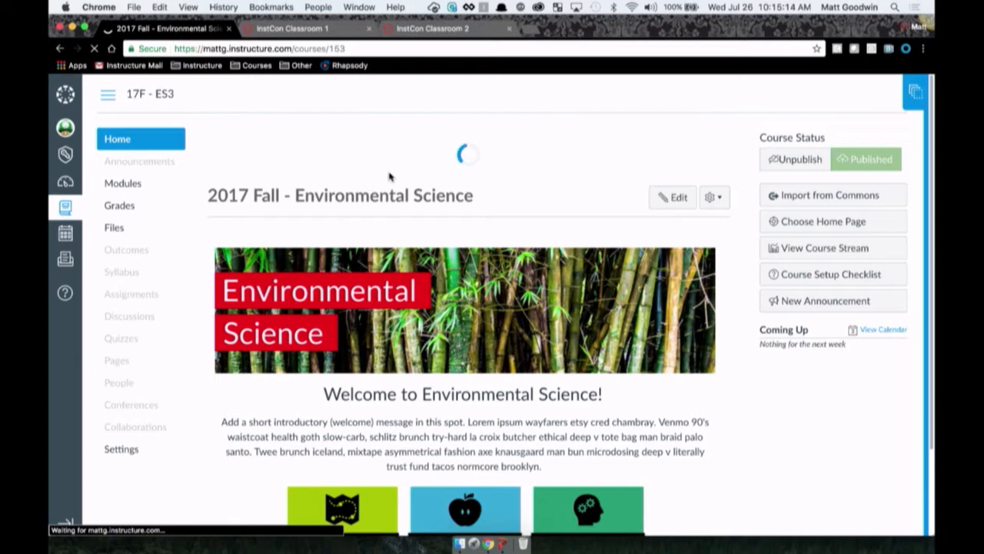
# Open the Environmental Science course's Settings page from the course navigation sidebar
pyautogui.scroll(-3)
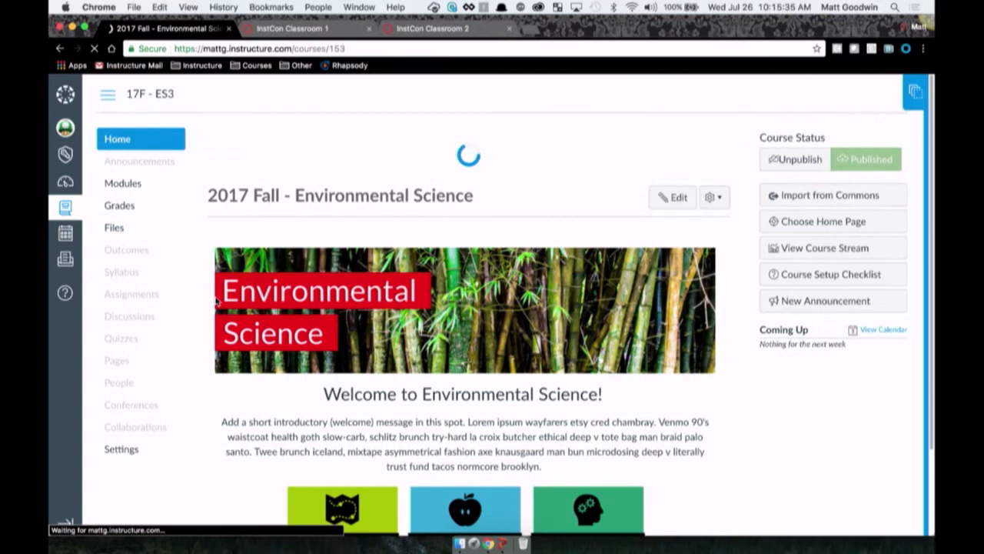
pyautogui.click(120, 449)
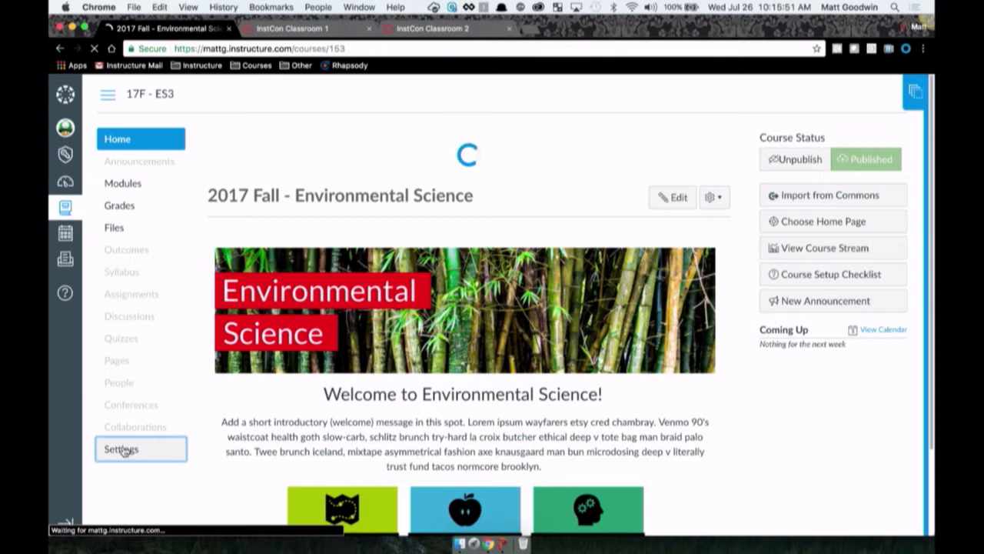
pyautogui.click(631, 6)
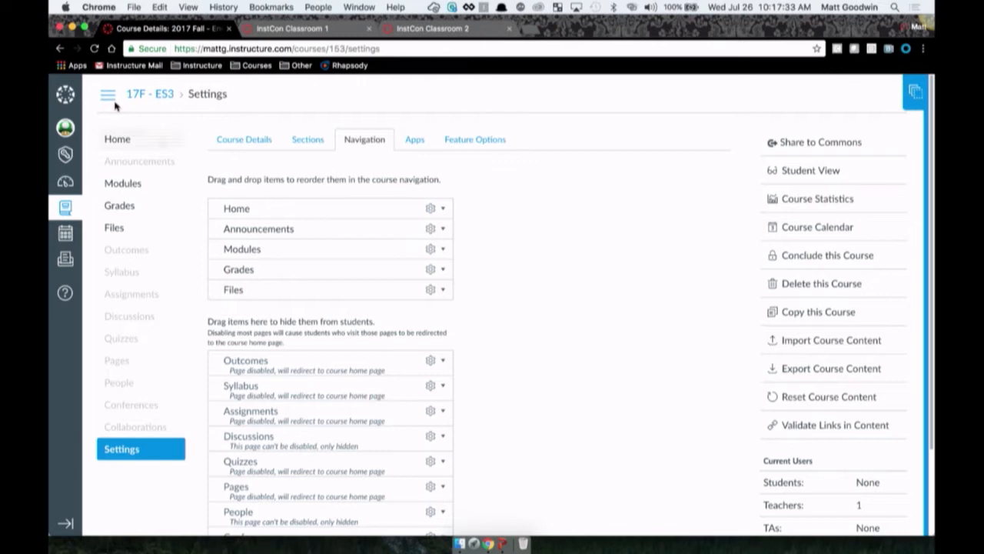
# Enable the course as a Blueprint Course under Course Details, then return to Home
pyautogui.click(243, 138)
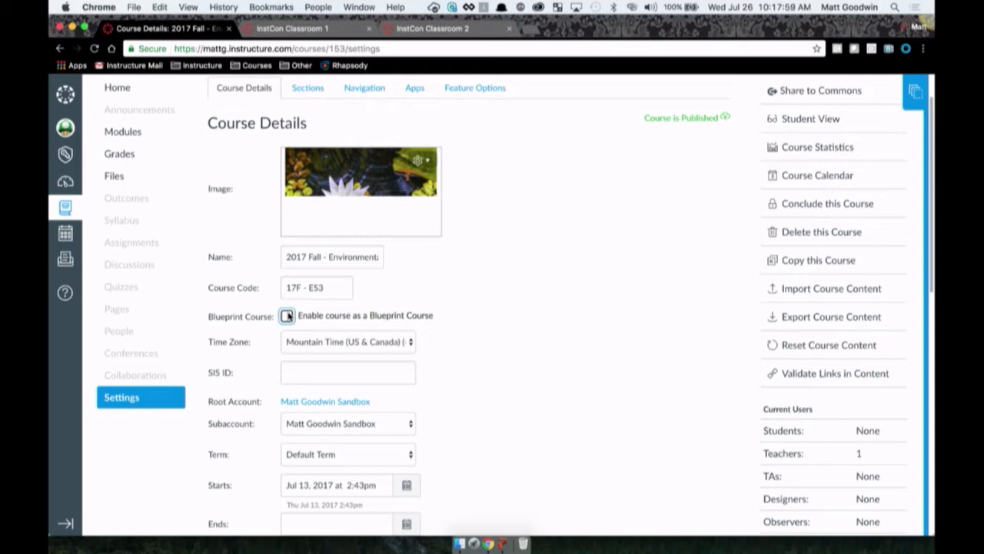
pyautogui.click(286, 316)
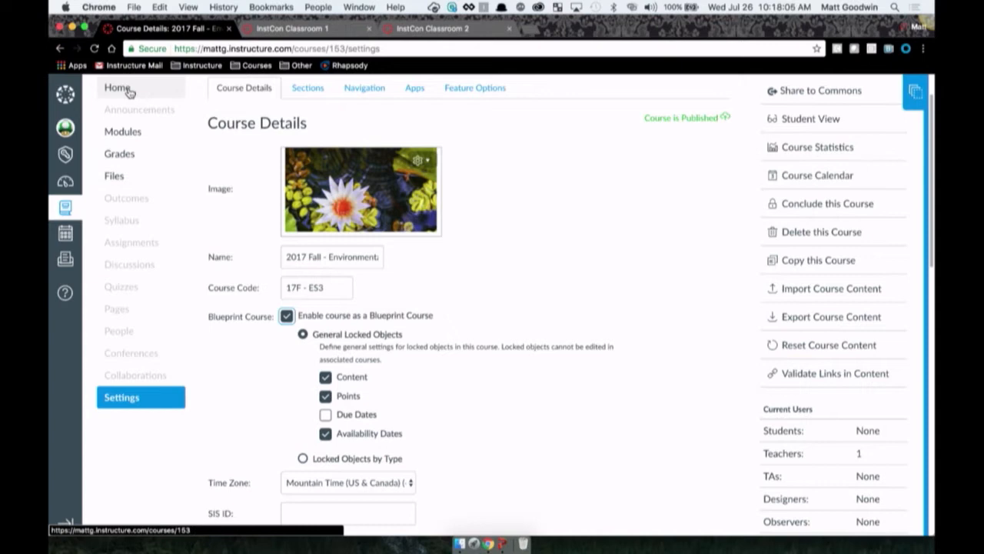
pyautogui.click(117, 88)
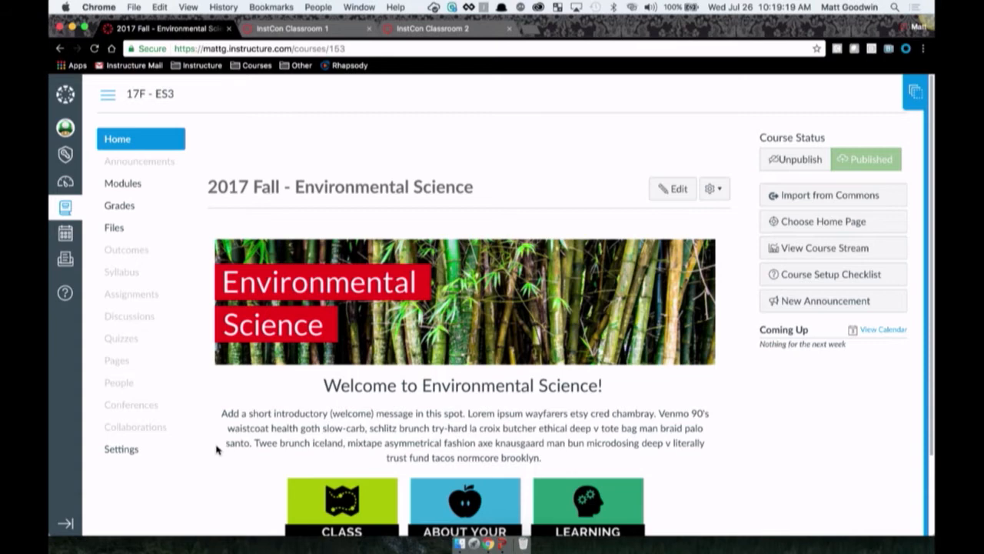
# Lock the School Orientation page on the blueprint course's Modules page
pyautogui.click(123, 183)
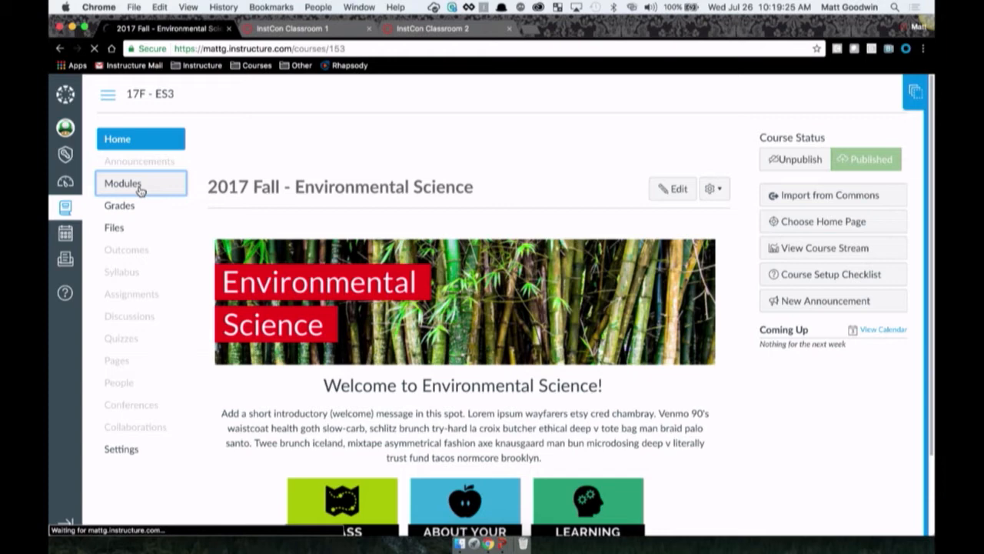
pyautogui.click(123, 183)
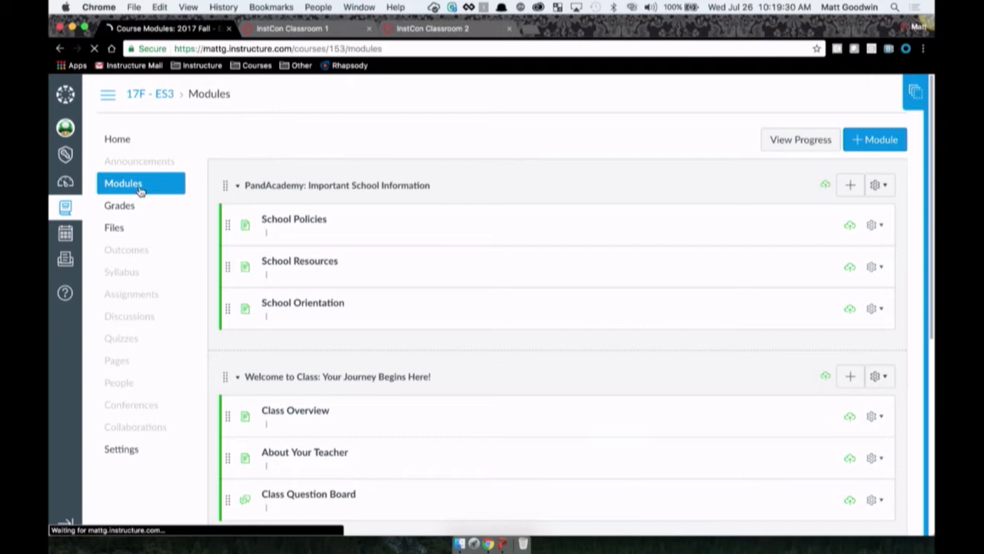
pyautogui.scroll(-3)
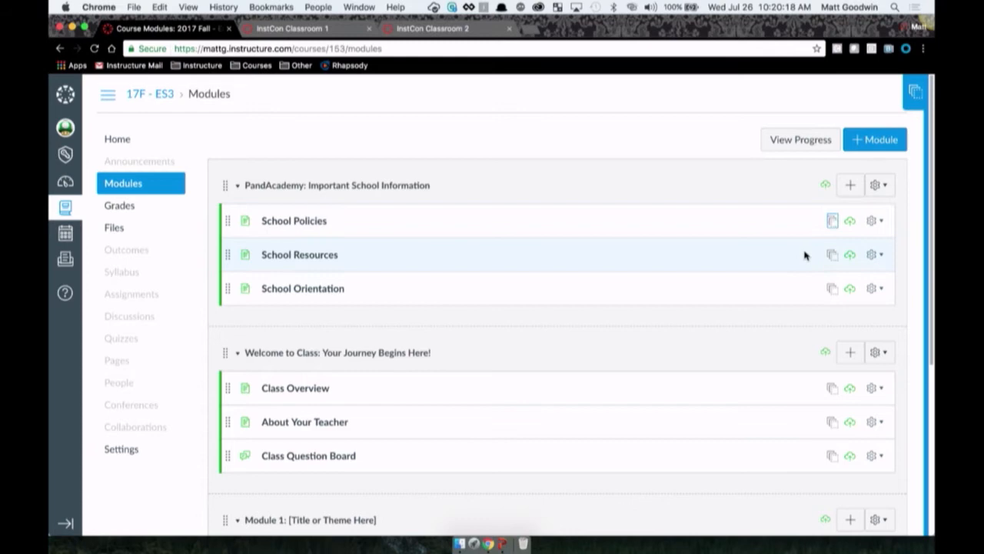
pyautogui.moveTo(834, 290)
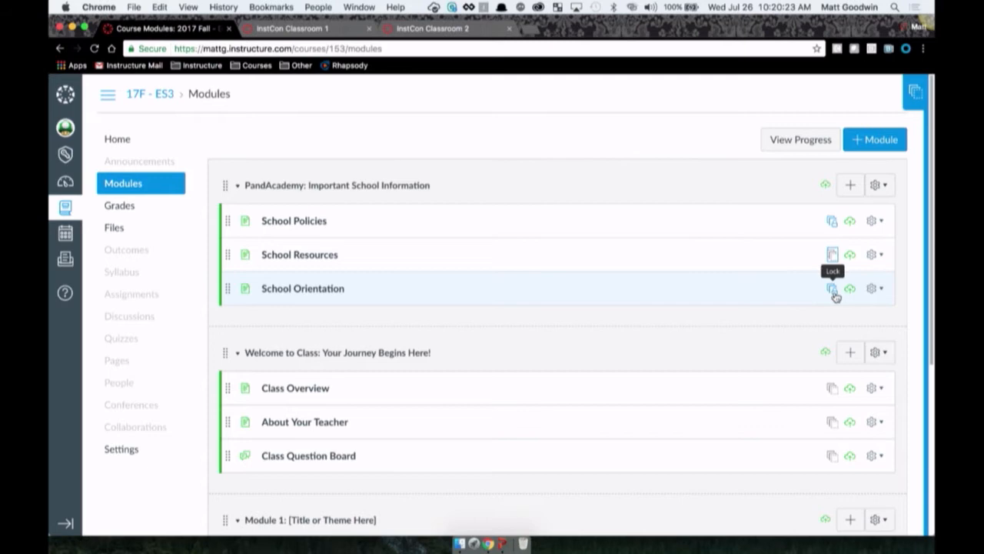
pyautogui.click(832, 289)
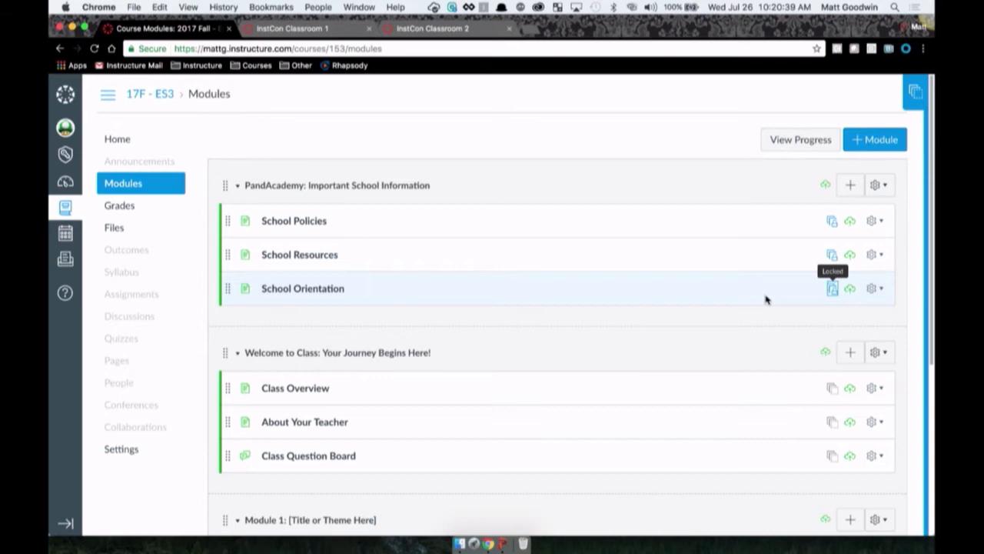
pyautogui.scroll(-3)
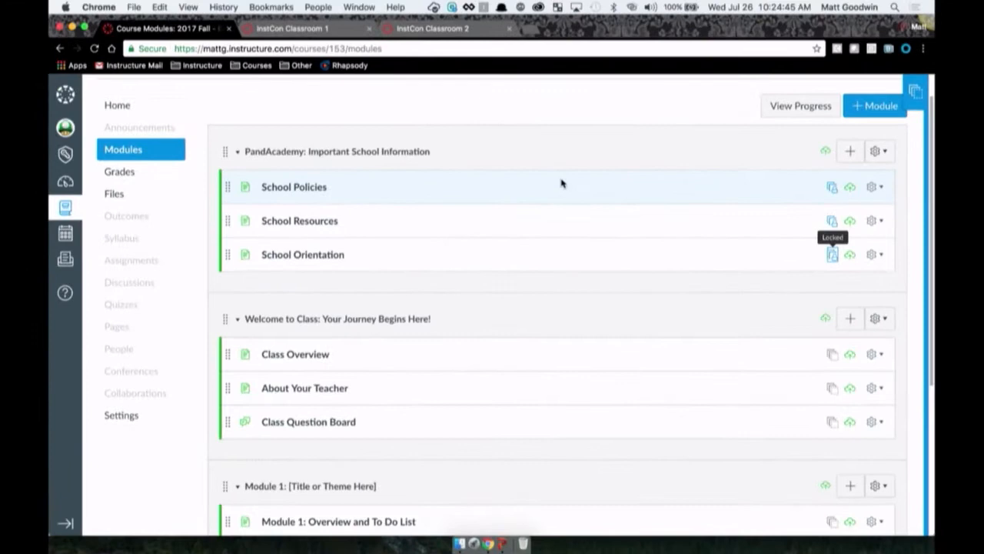
pyautogui.moveTo(556, 282)
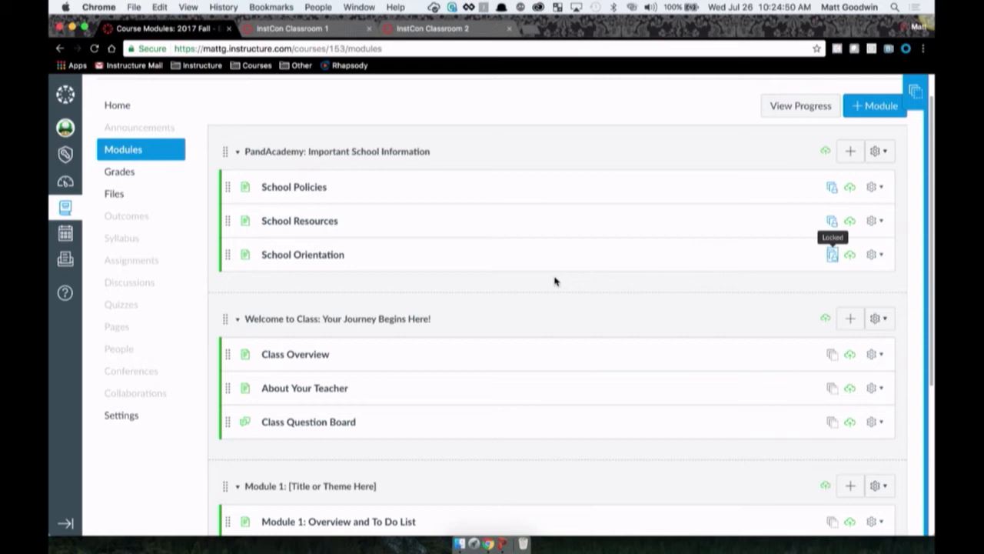
pyautogui.moveTo(412, 334)
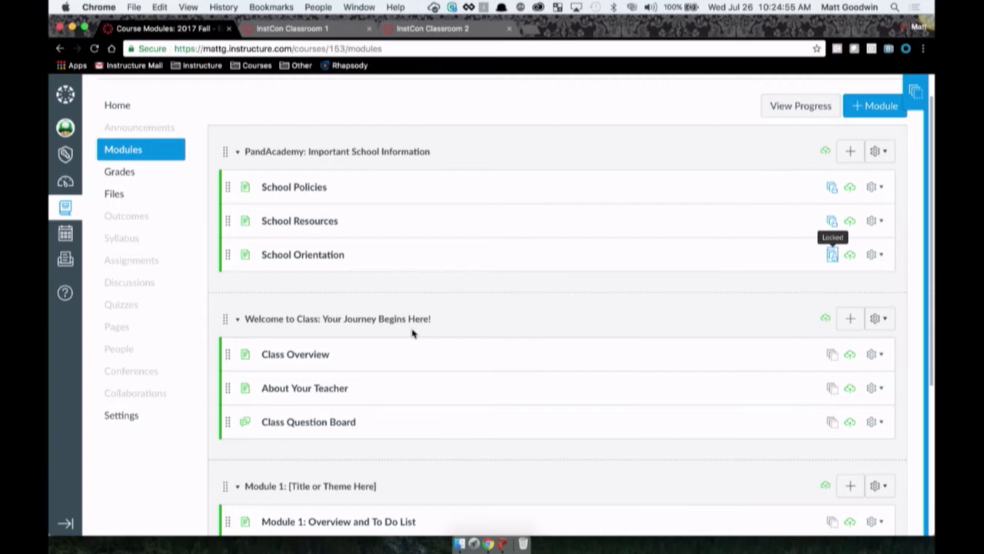
pyautogui.scroll(-3)
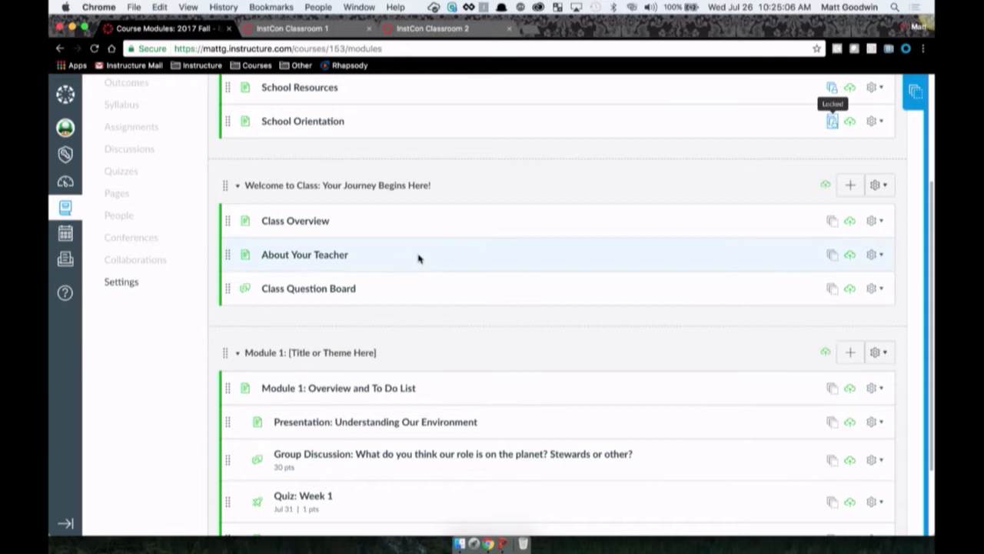
pyautogui.moveTo(305, 256)
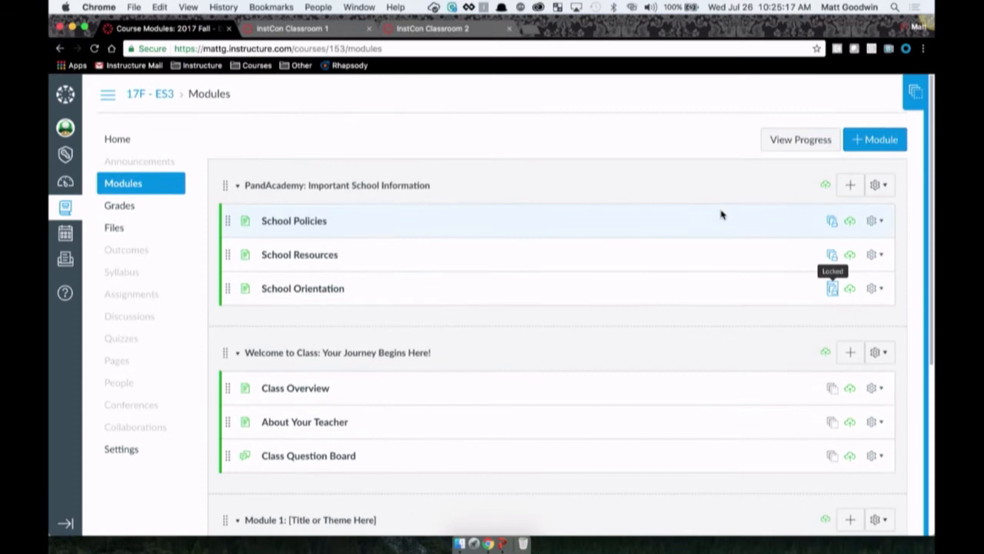
pyautogui.click(915, 92)
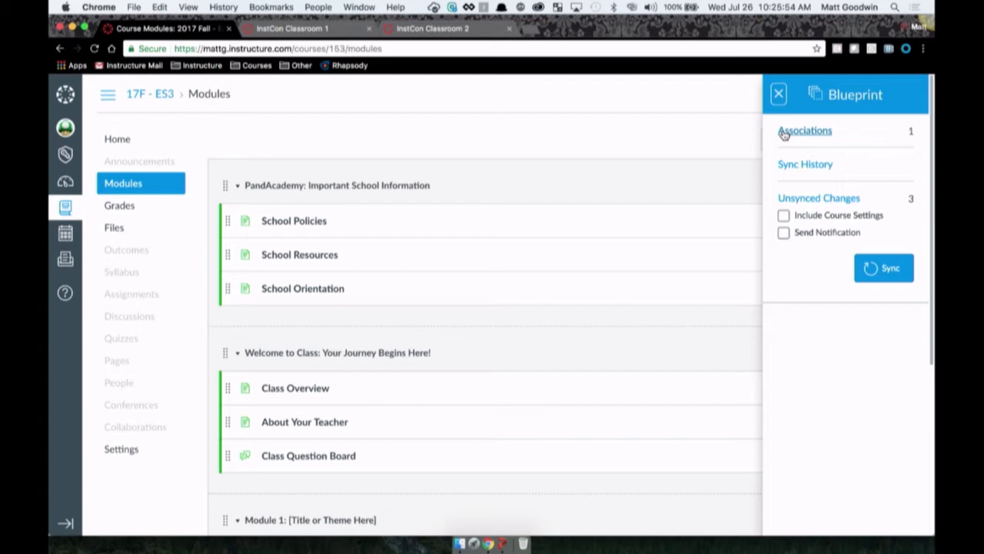
pyautogui.moveTo(806, 165)
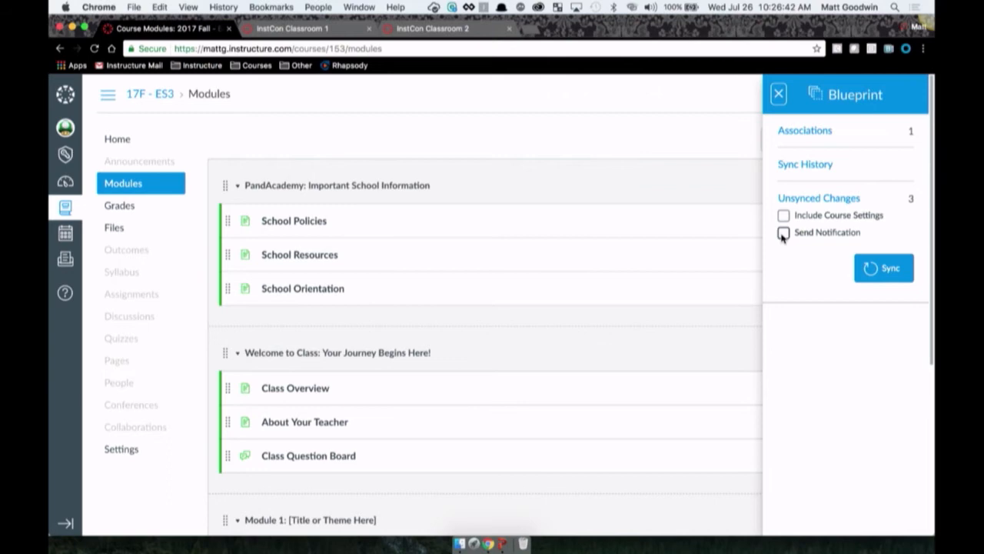
# Turn on Send Notification in the Blueprint sync sidebar
pyautogui.click(785, 233)
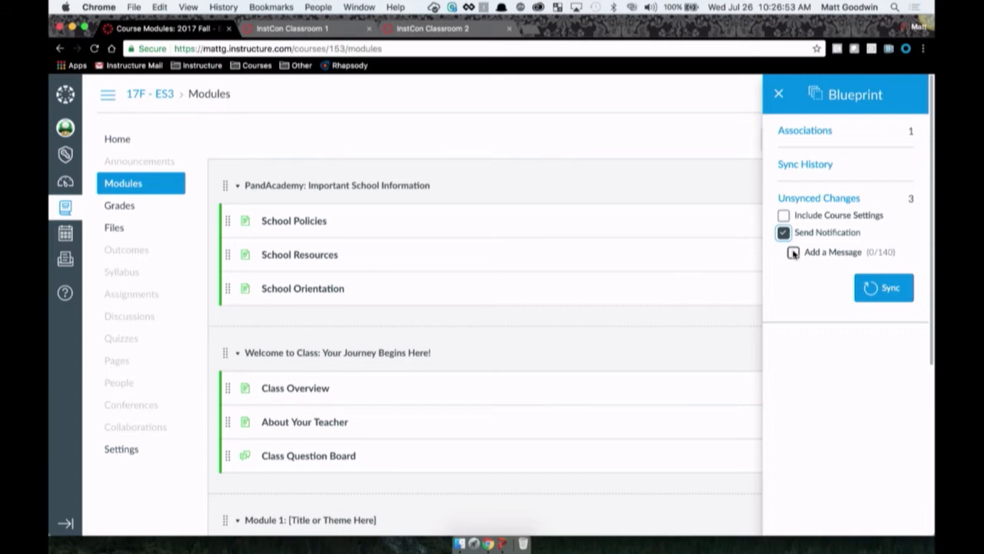
# Try the Add a Message option, turn Send Notification back off, and open Associations
pyautogui.click(794, 252)
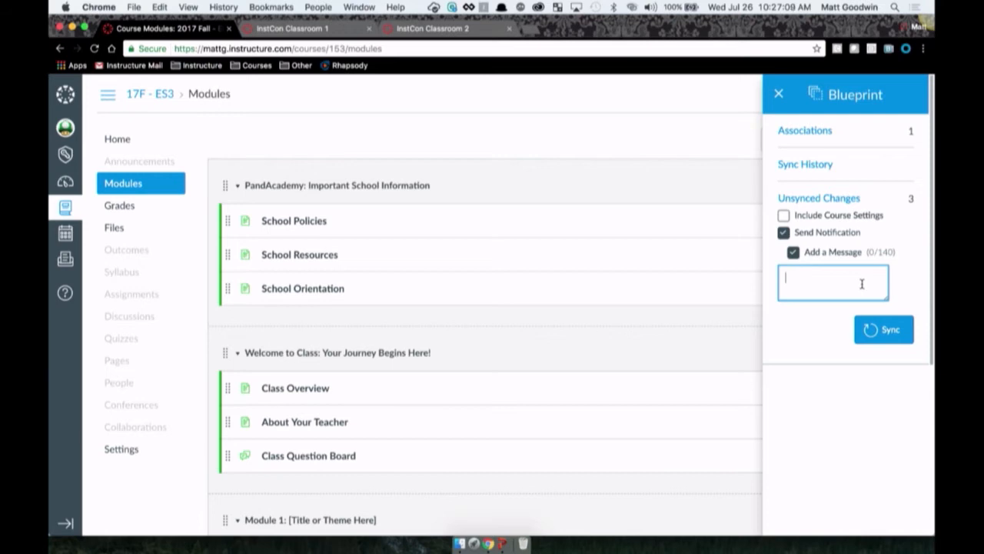
pyautogui.click(785, 232)
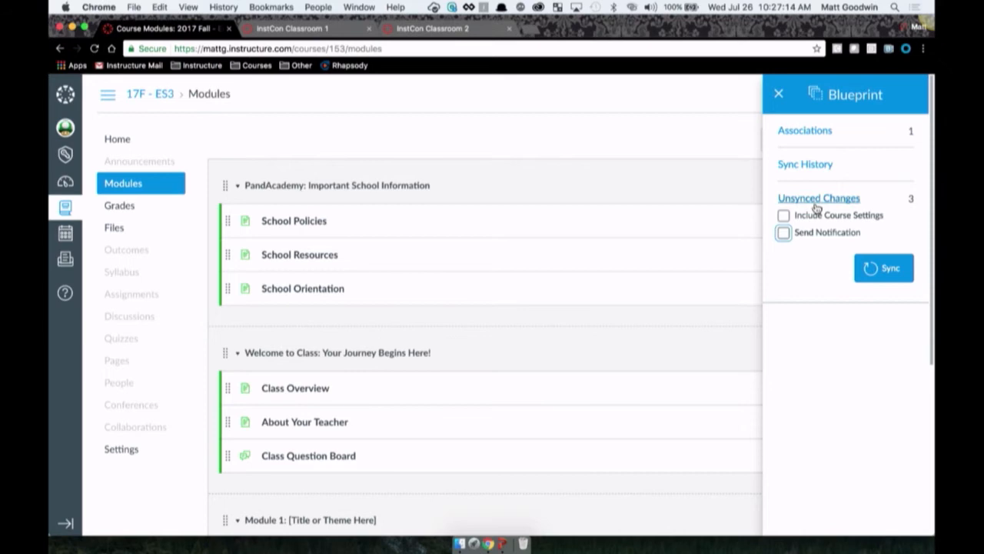
pyautogui.click(804, 129)
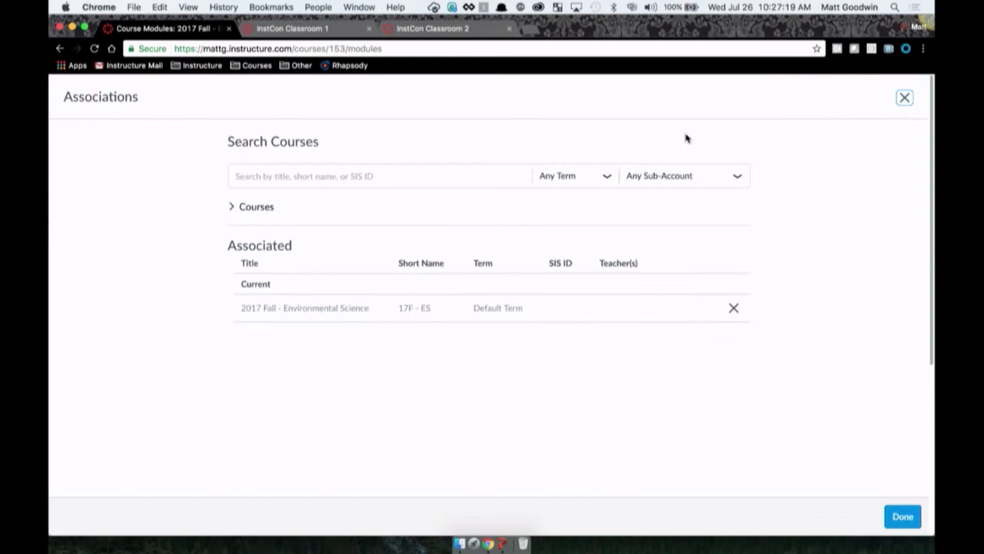
# Search 'inst', add InstCon Classroom 1 and 2 as associated courses, and save
pyautogui.click(377, 175)
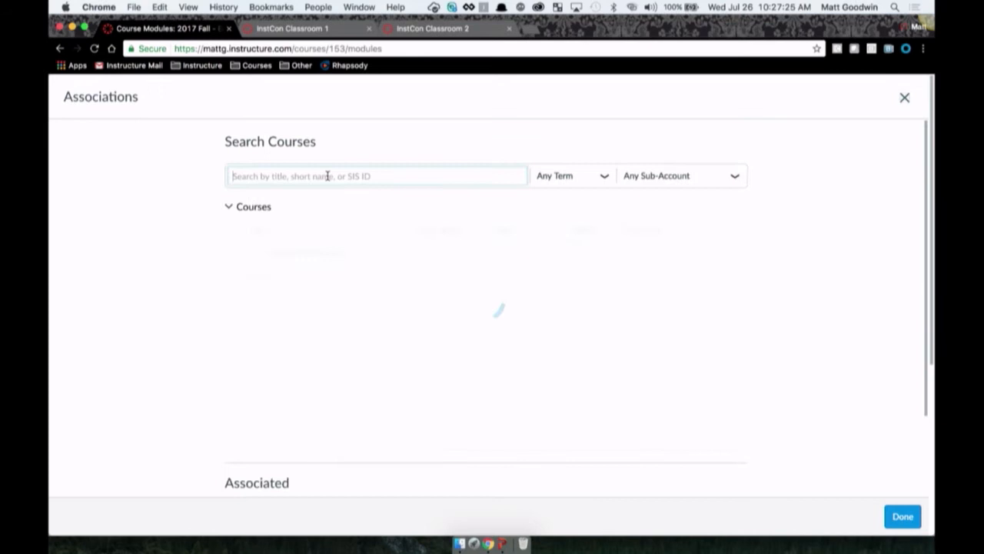
pyautogui.write('inst')
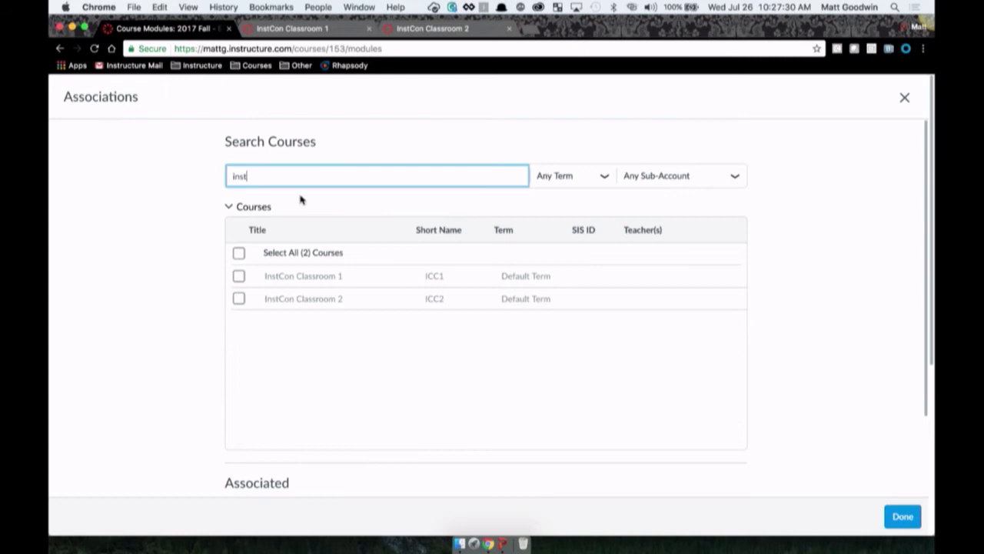
pyautogui.click(431, 28)
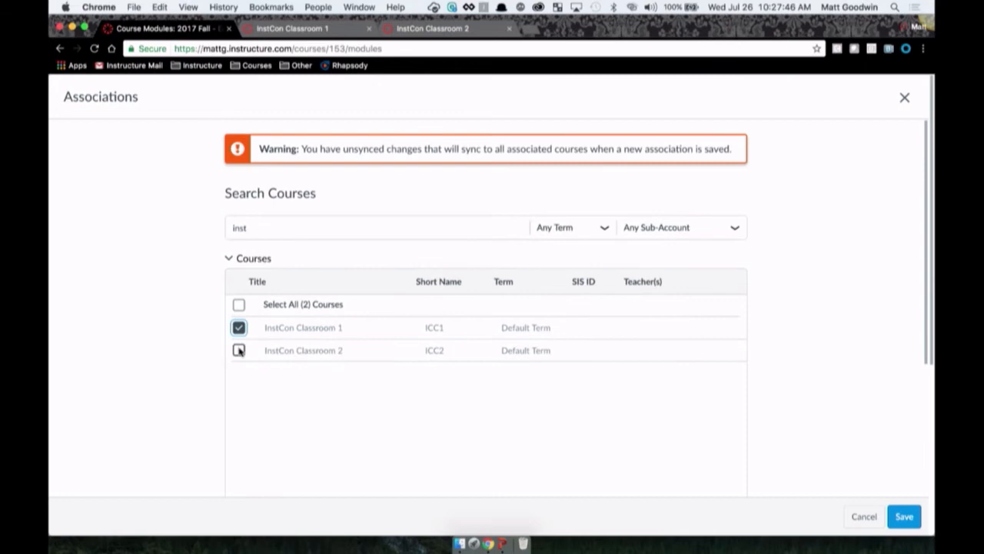
pyautogui.click(238, 351)
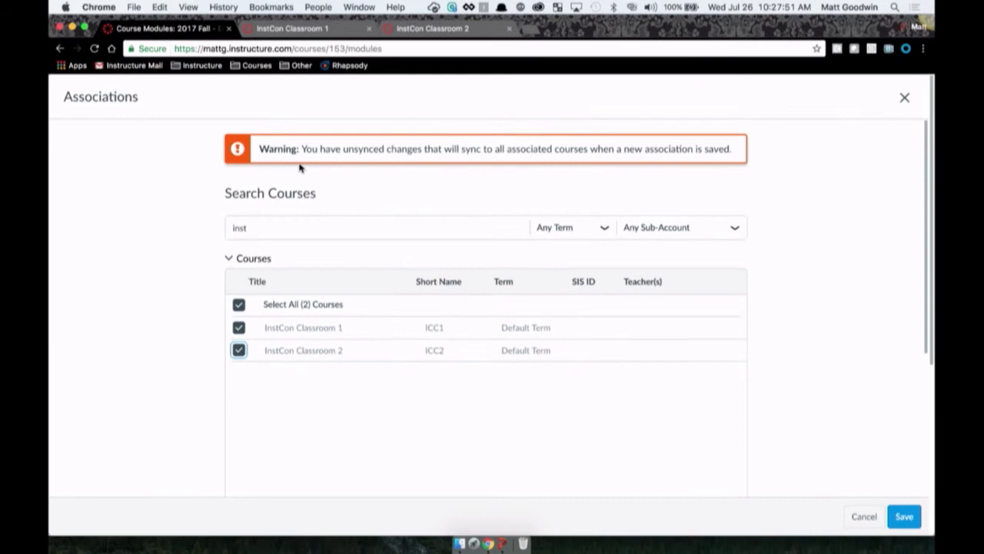
pyautogui.scroll(-3)
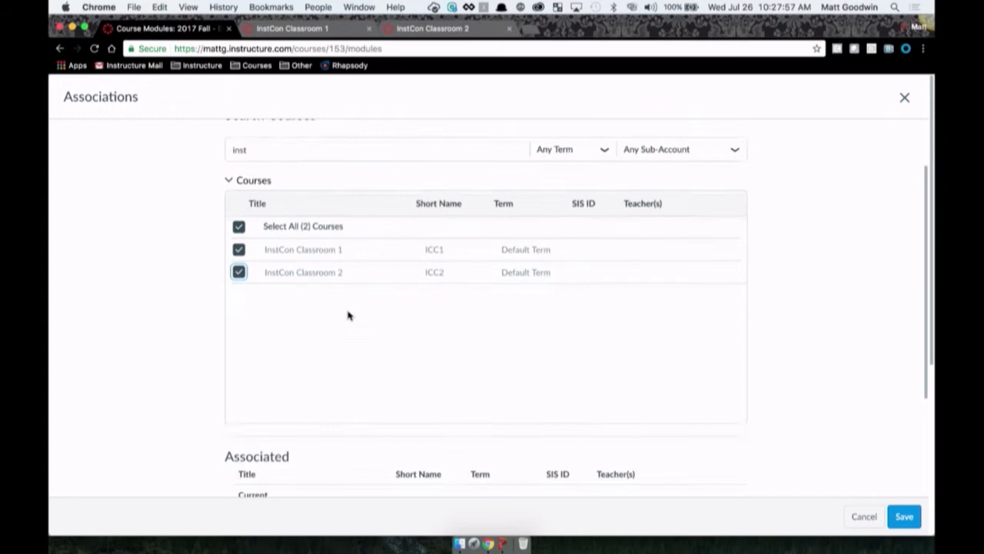
pyautogui.scroll(-3)
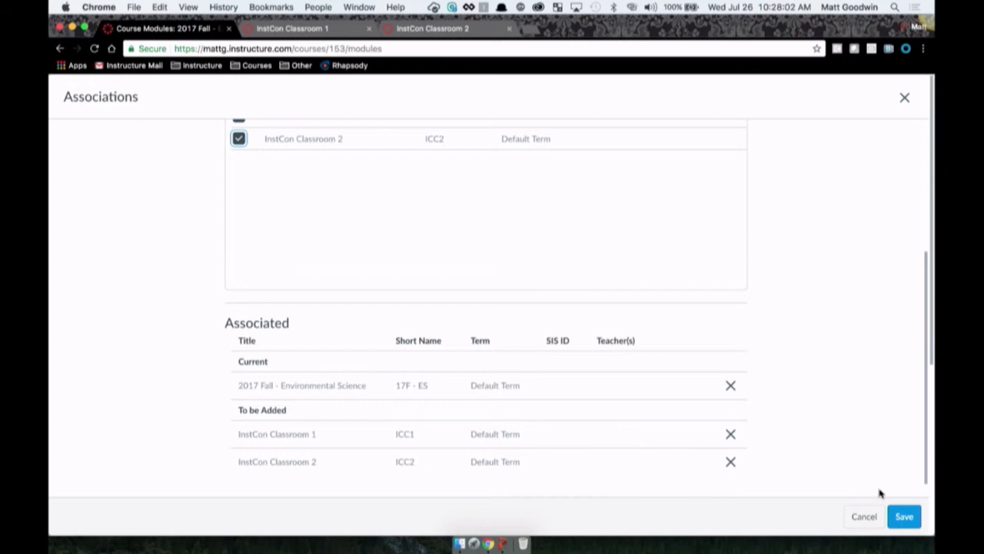
pyautogui.click(904, 517)
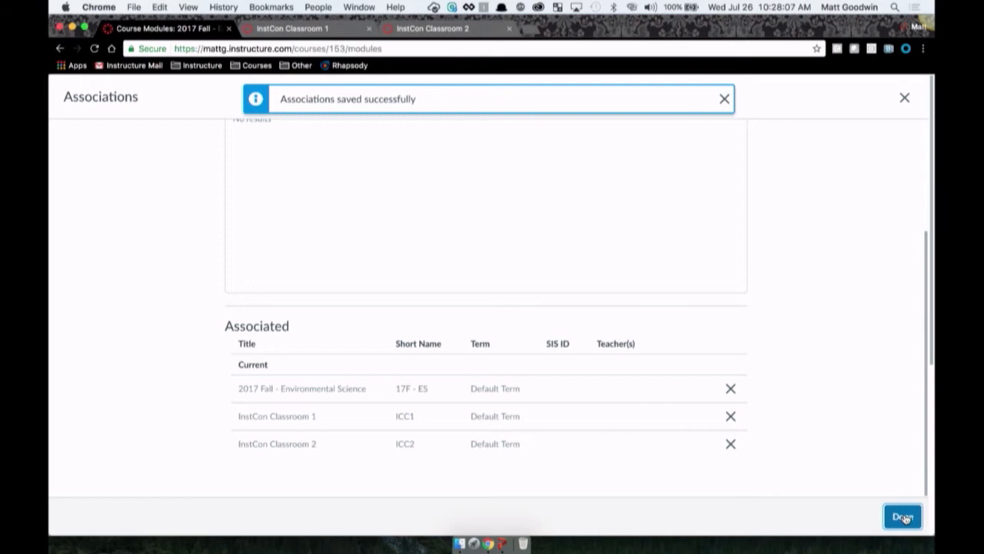
# Close the Associations dialog and load the synced content in InstCon Classroom 1
pyautogui.click(902, 517)
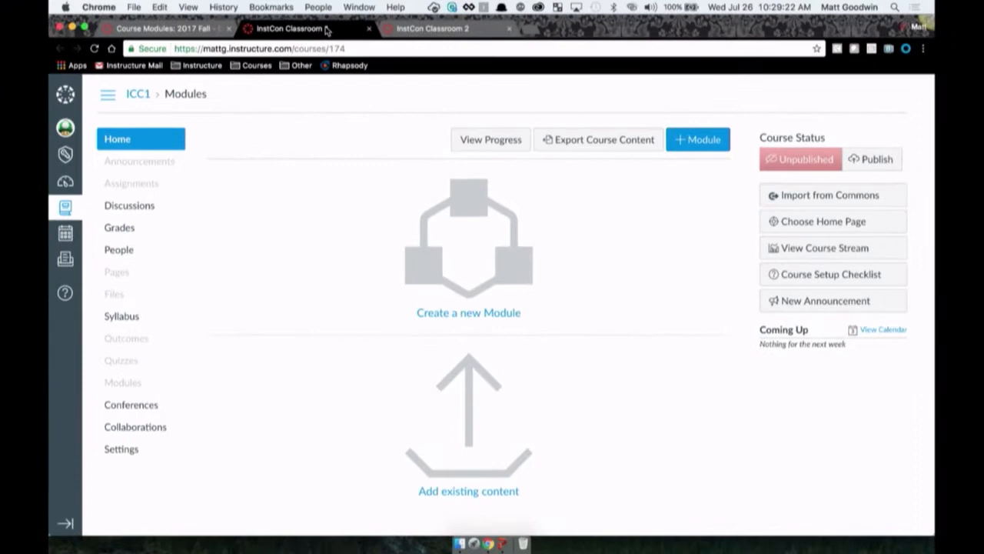
pyautogui.click(117, 139)
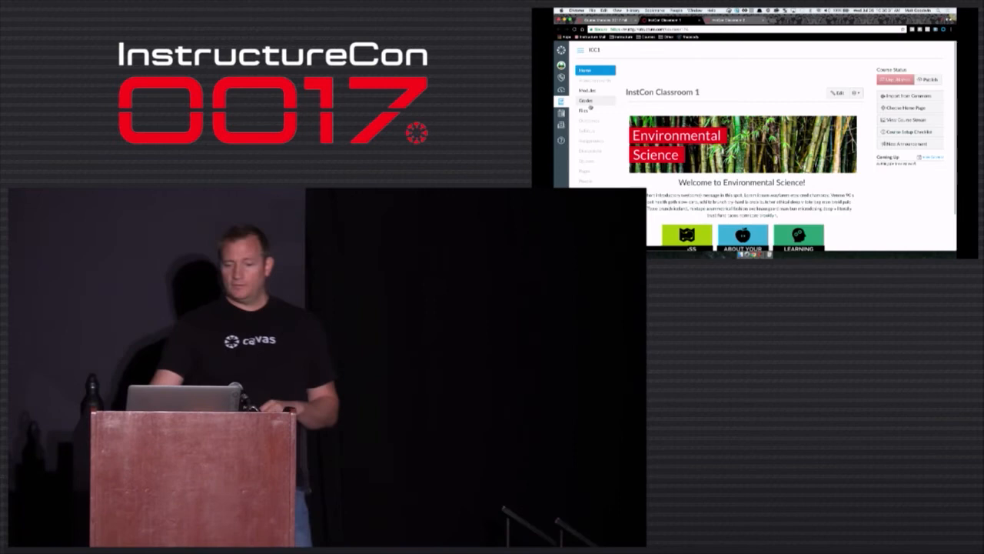
# Open the blueprint's Class Overview page for editing
pyautogui.click(587, 89)
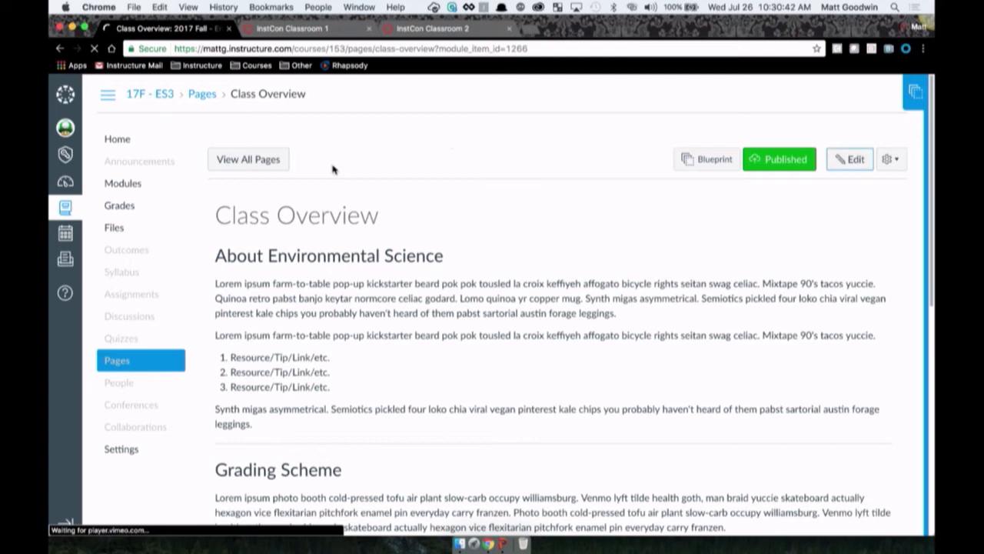
pyautogui.click(849, 159)
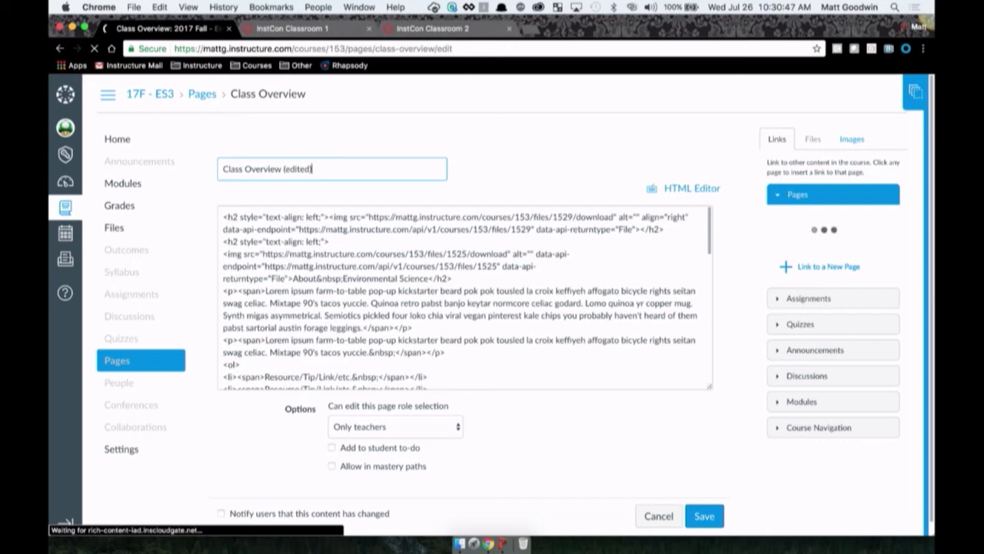
# Save the page as 'Class Overview (edited)' with the hands-painted-as-globe image added
pyautogui.click(704, 515)
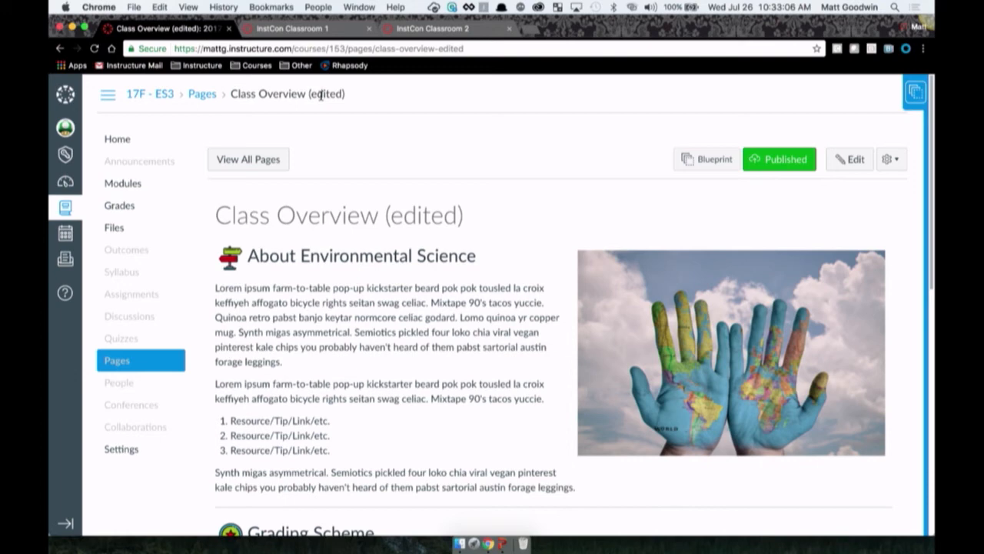
# Retitle Classroom 1's Class Overview page to 'Class Overview (classroom change)' from its Modules list
pyautogui.click(300, 27)
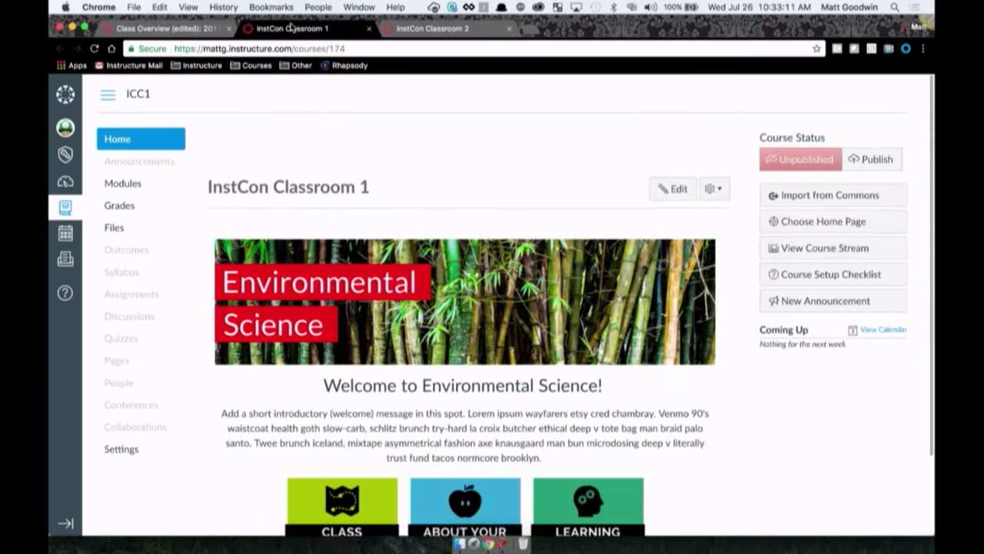
pyautogui.click(123, 183)
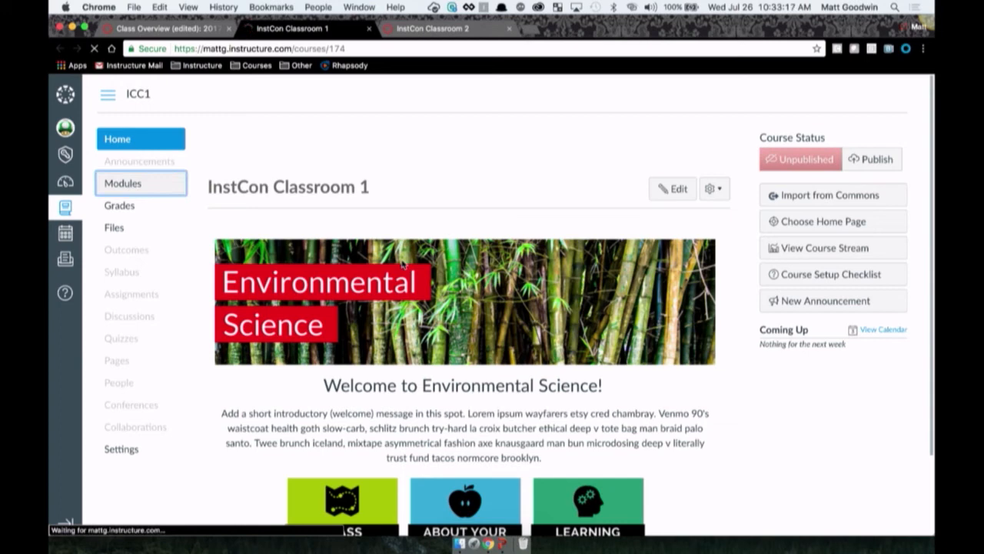
pyautogui.click(123, 183)
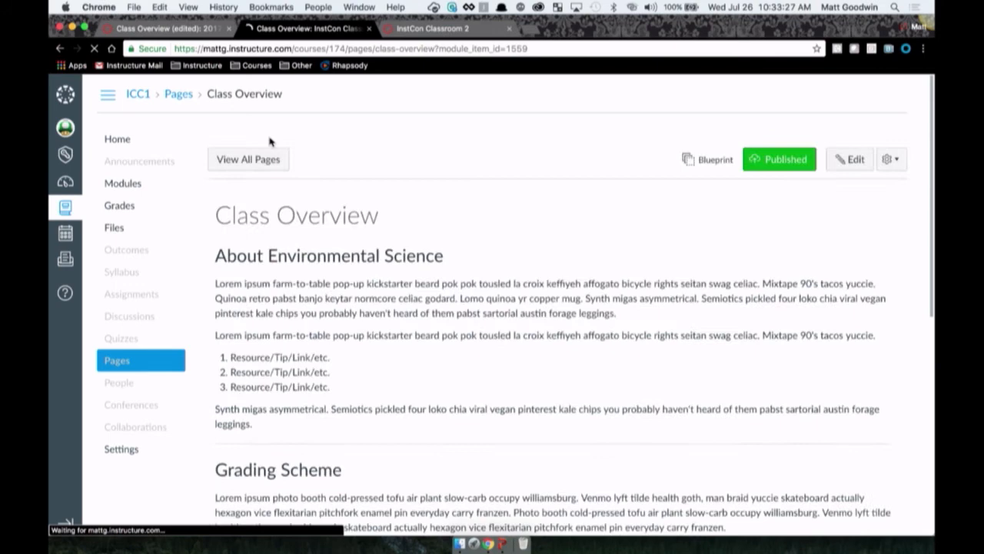
pyautogui.click(849, 158)
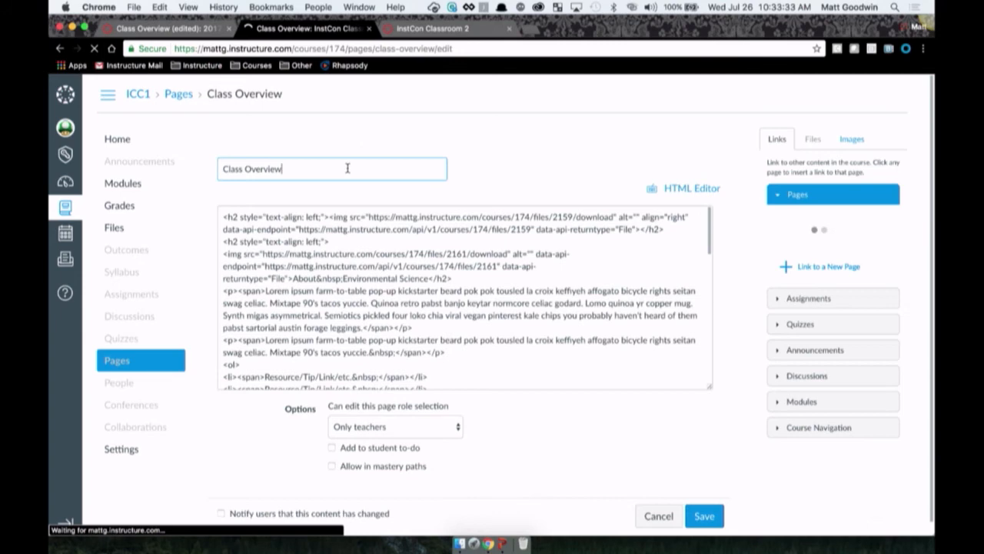
pyautogui.write('(classroom change)')
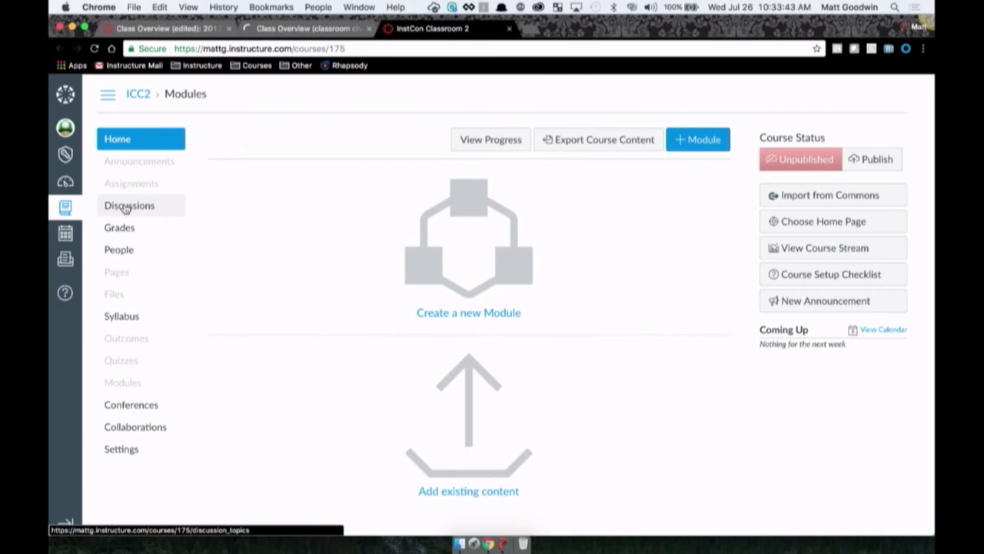
# Check Classroom 2's module list, then return to the blueprint's Class Overview (edited) page
pyautogui.click(123, 381)
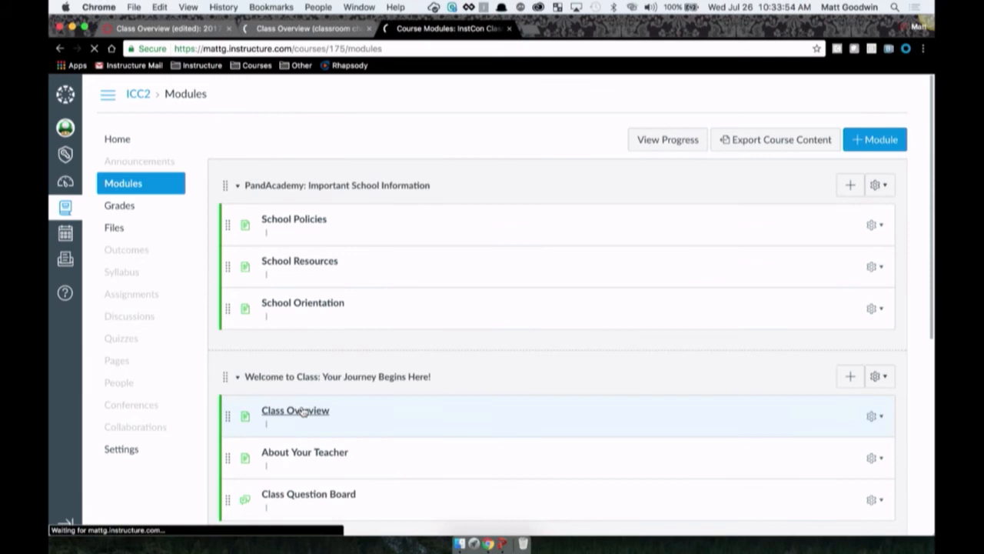
pyautogui.click(296, 409)
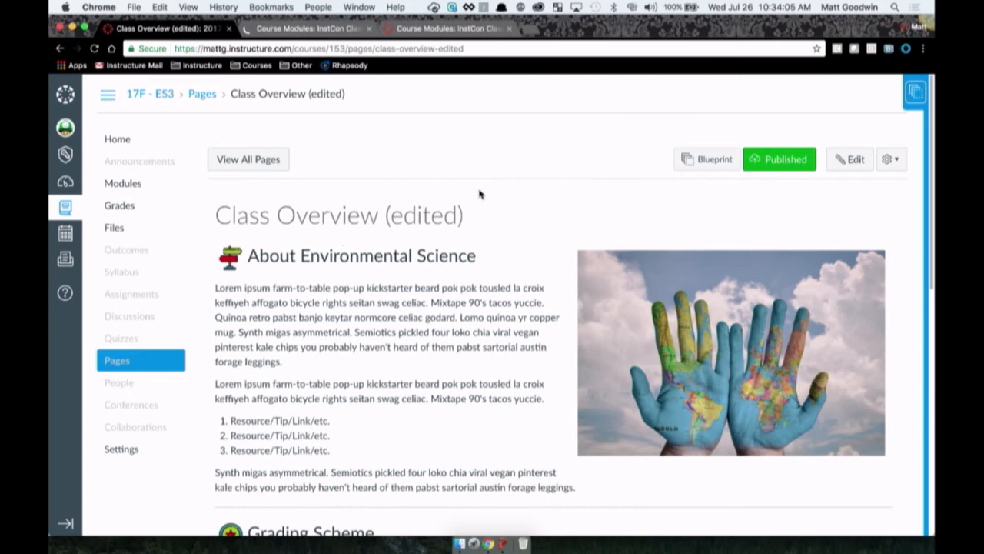
# Show the blueprint sync sidebar, then view Classroom 1's modules with the renamed page
pyautogui.click(706, 158)
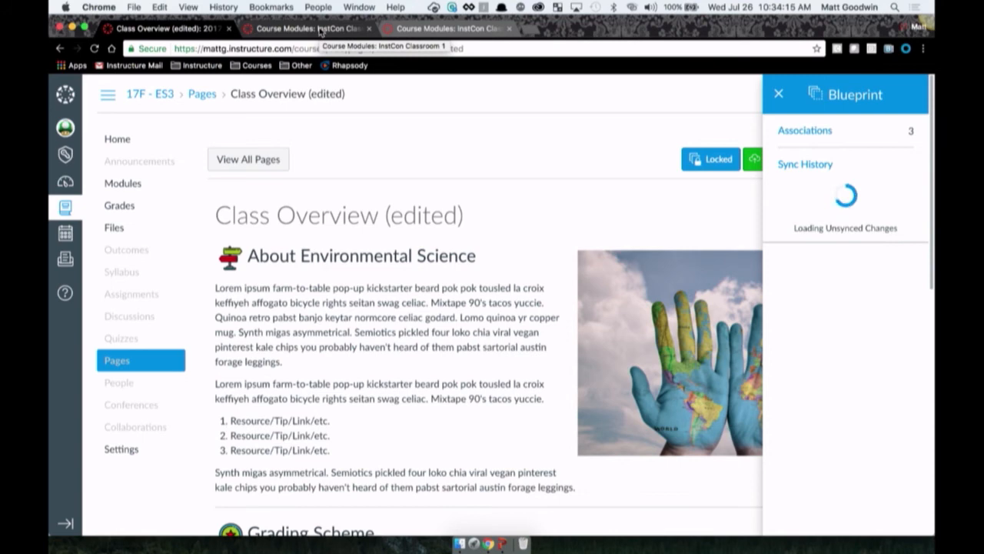
pyautogui.click(124, 183)
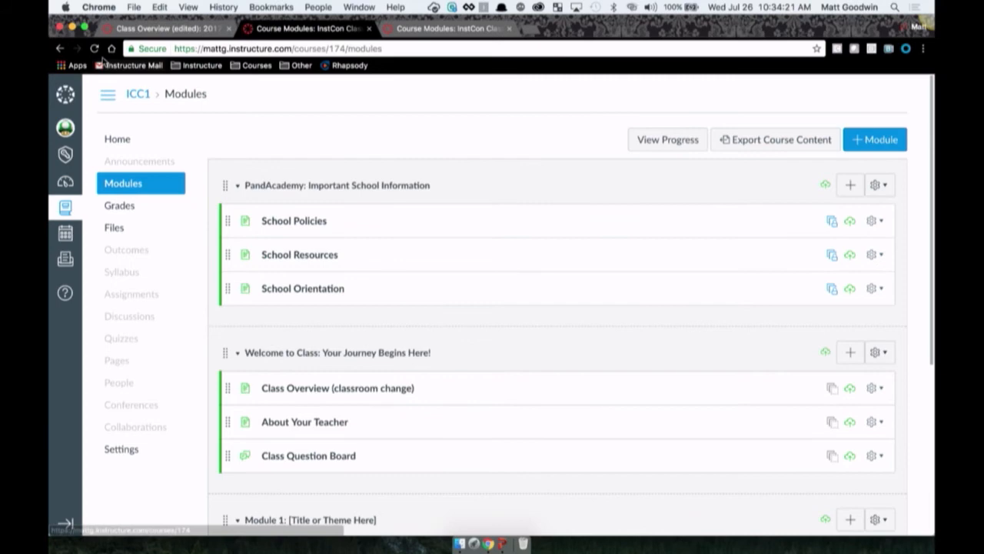
# Reload Classroom 2's modules so the page shows as Class Overview (edited)
pyautogui.click(95, 47)
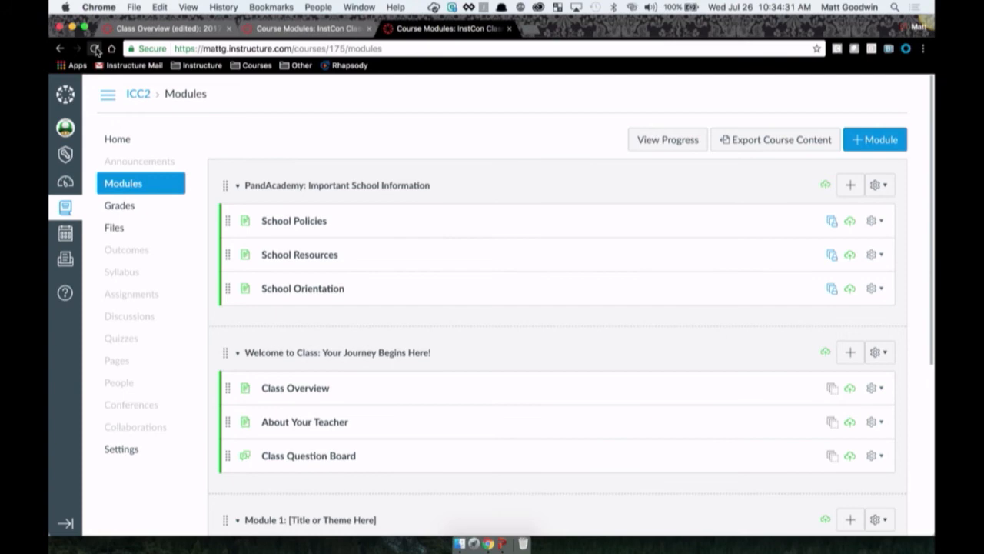
pyautogui.click(95, 47)
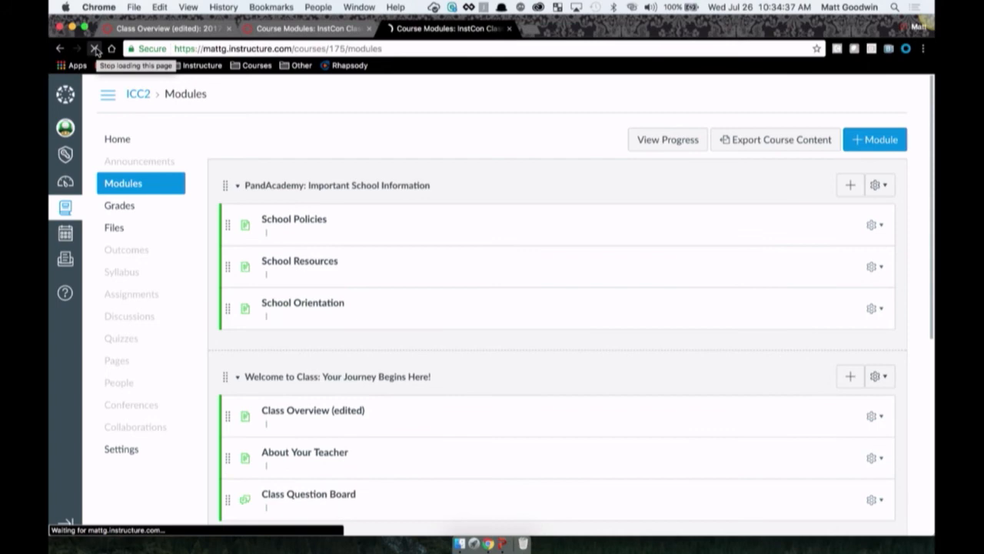